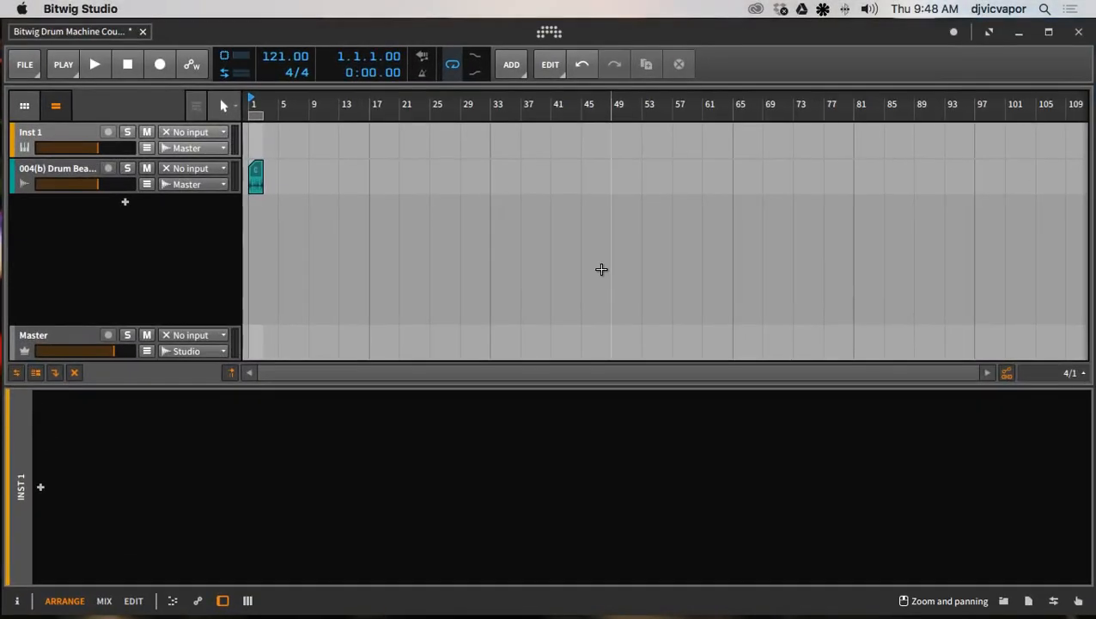
pyautogui.moveTo(200, 265)
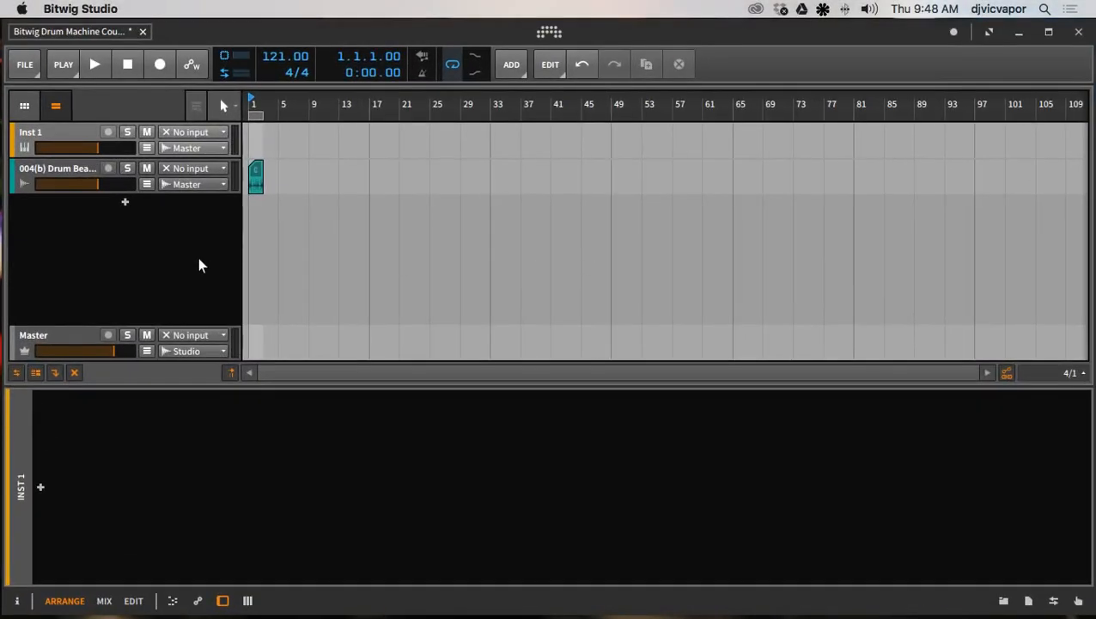
pyautogui.moveTo(123, 411)
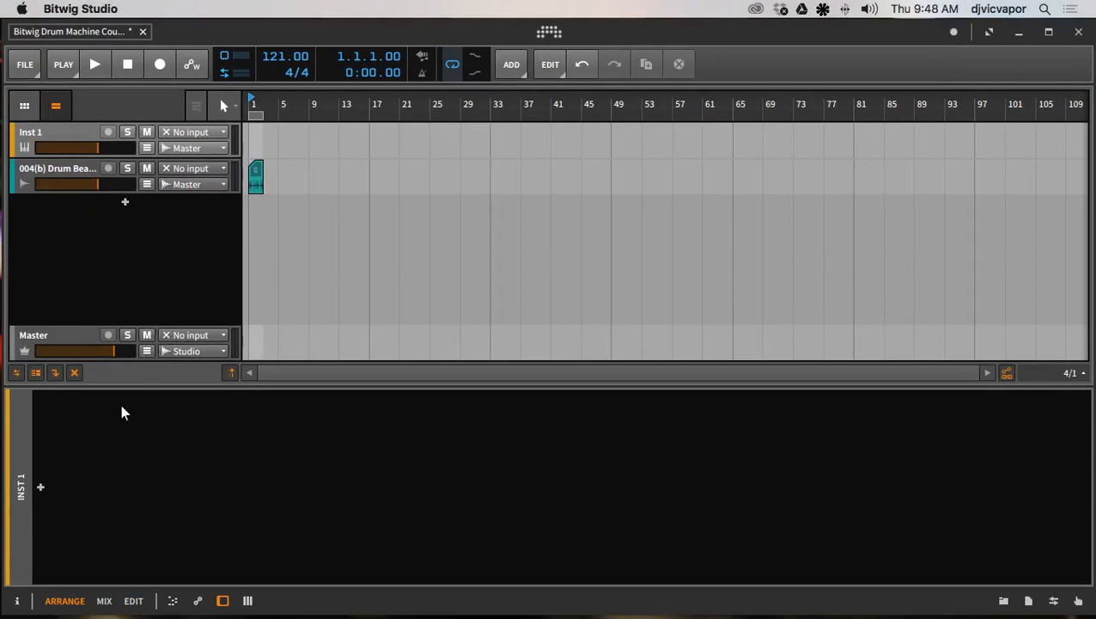
pyautogui.moveTo(120, 419)
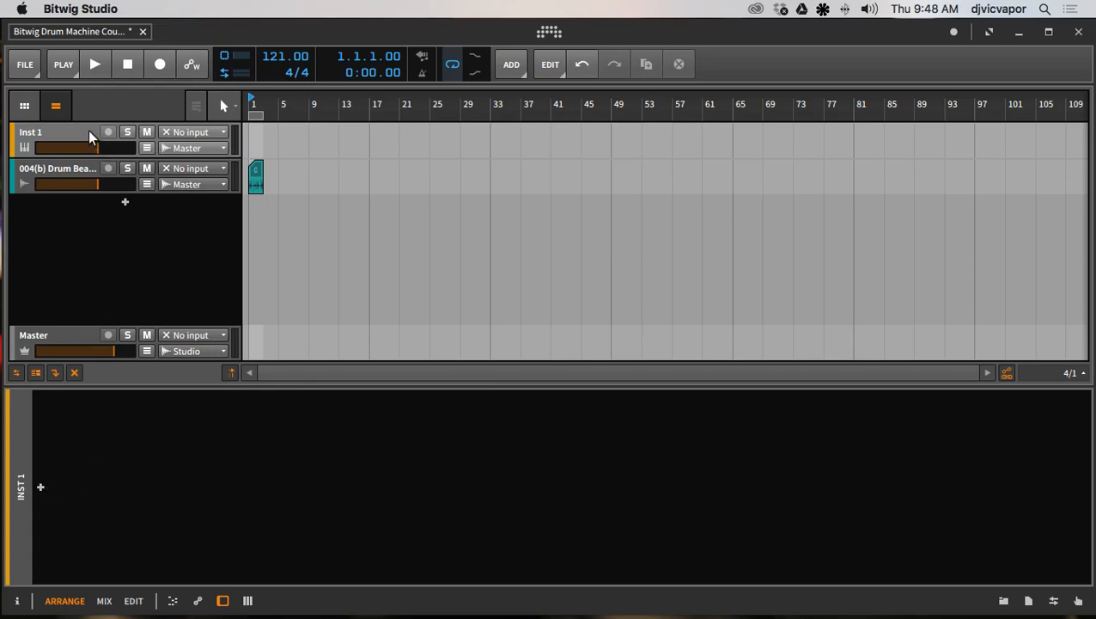
# Open the device browser from Inst 1's chain and dock it beside the arrangement
pyautogui.click(64, 145)
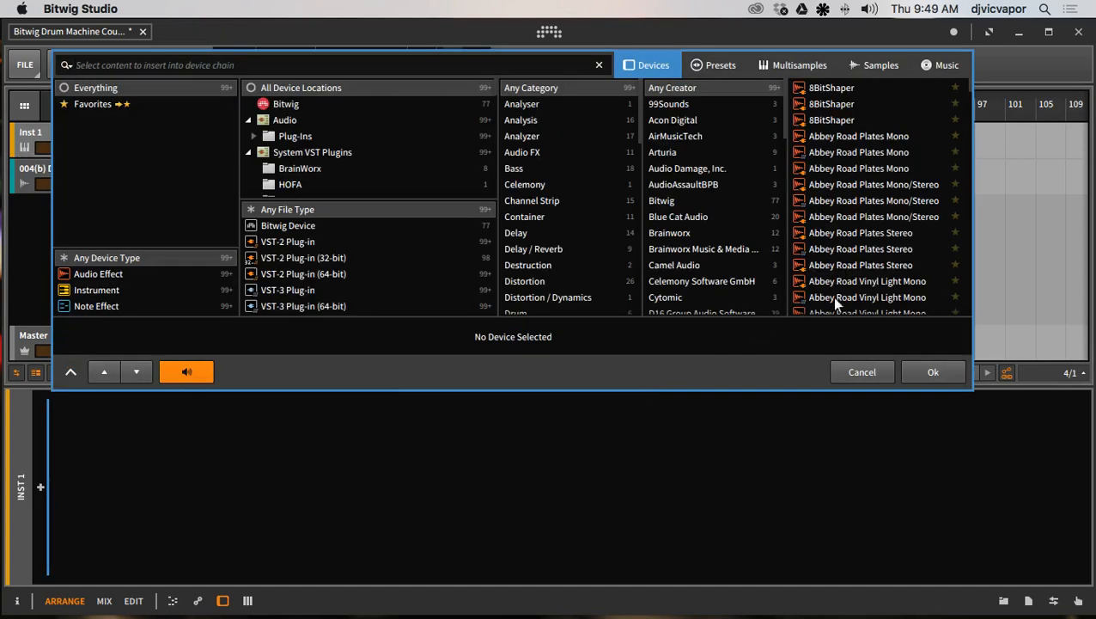
pyautogui.click(862, 371)
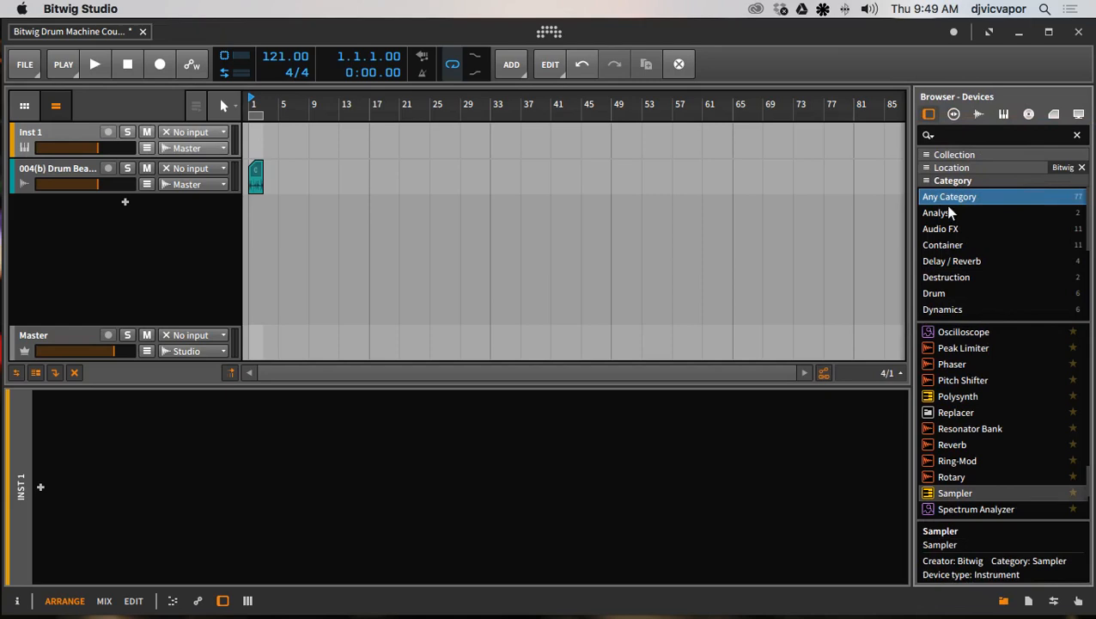
# Filter the browser to Container devices and select Drum Machine
pyautogui.click(942, 245)
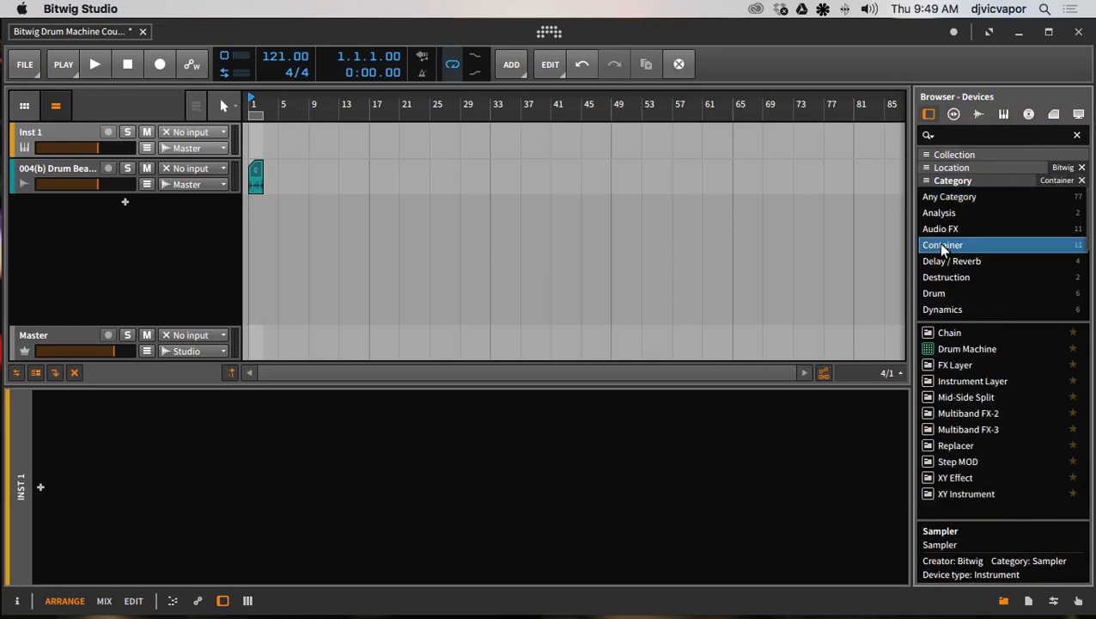
pyautogui.click(966, 349)
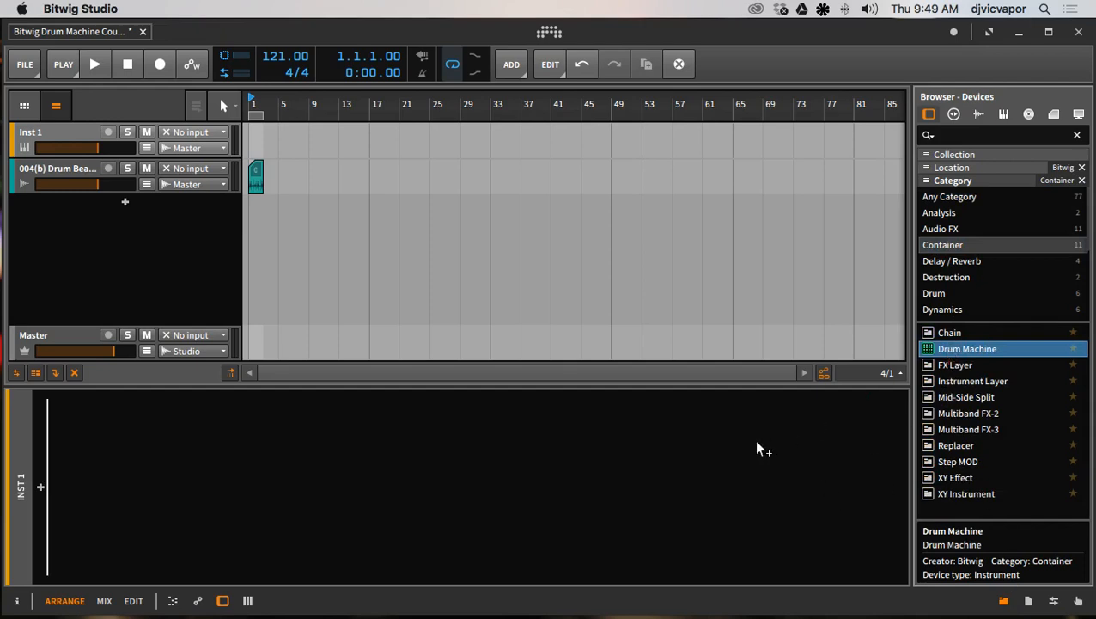
pyautogui.moveTo(715, 446)
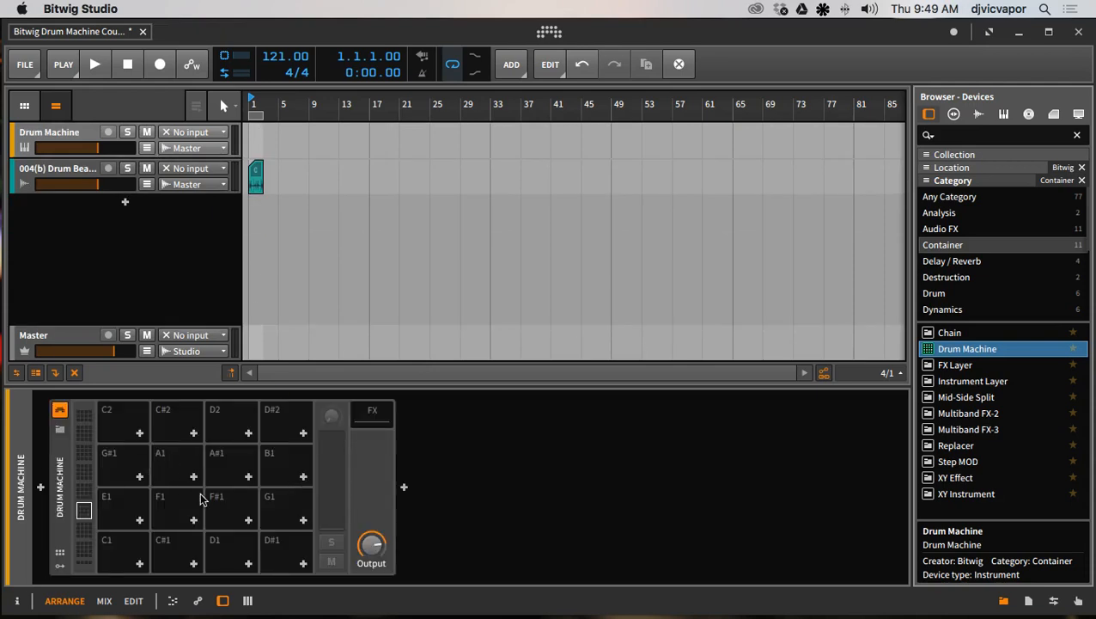
pyautogui.moveTo(138, 531)
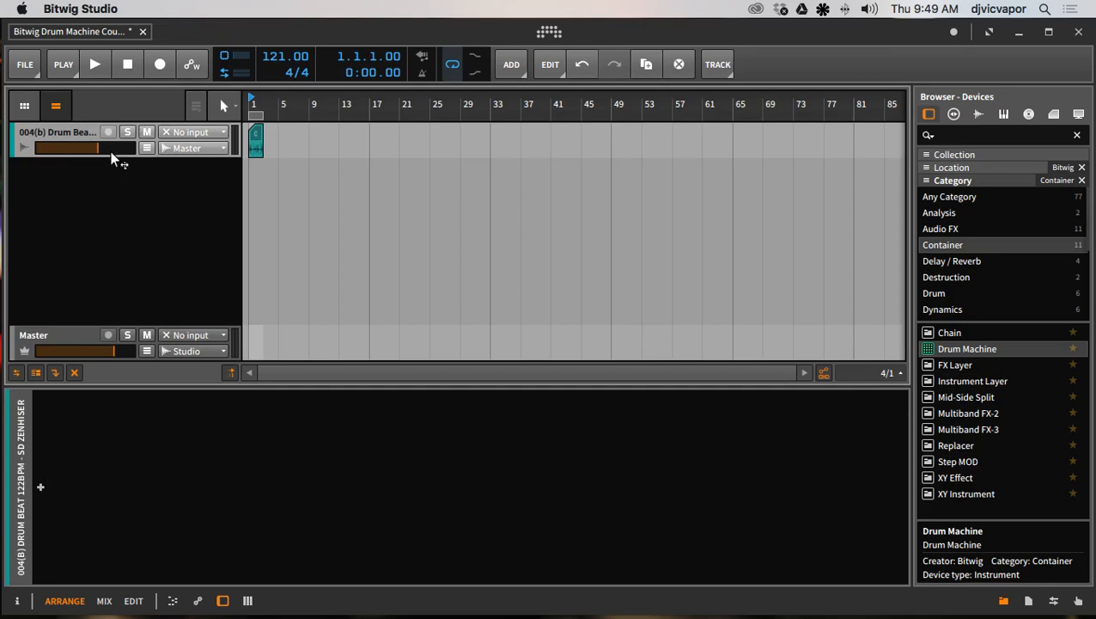
pyautogui.moveTo(946, 352)
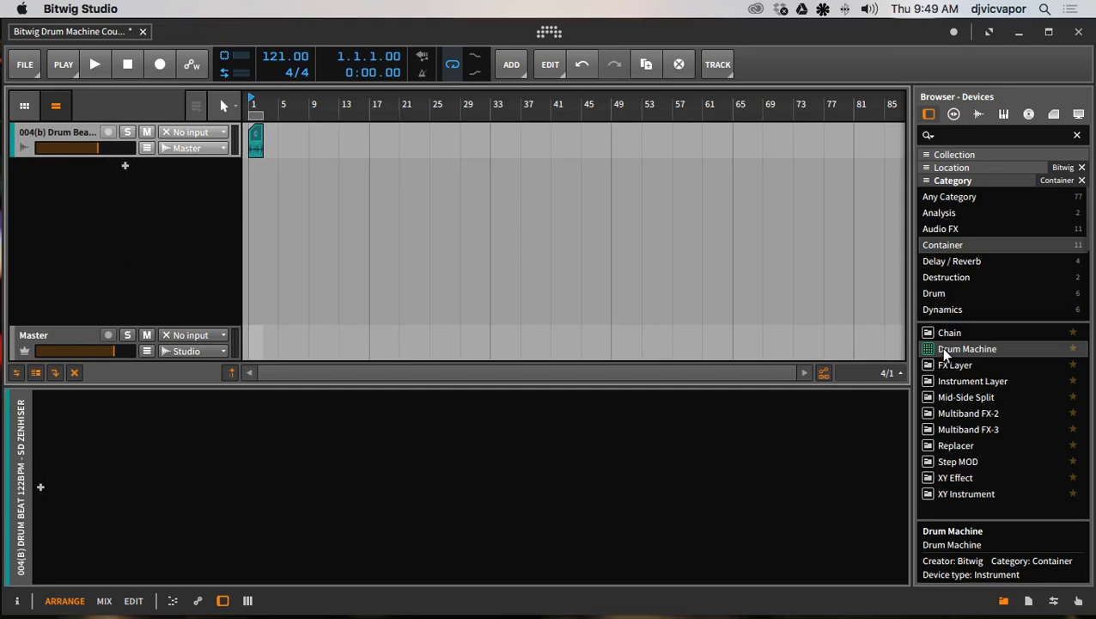
# Create a new empty instrument track, Inst 2, in the empty track area
pyautogui.doubleClick(968, 348)
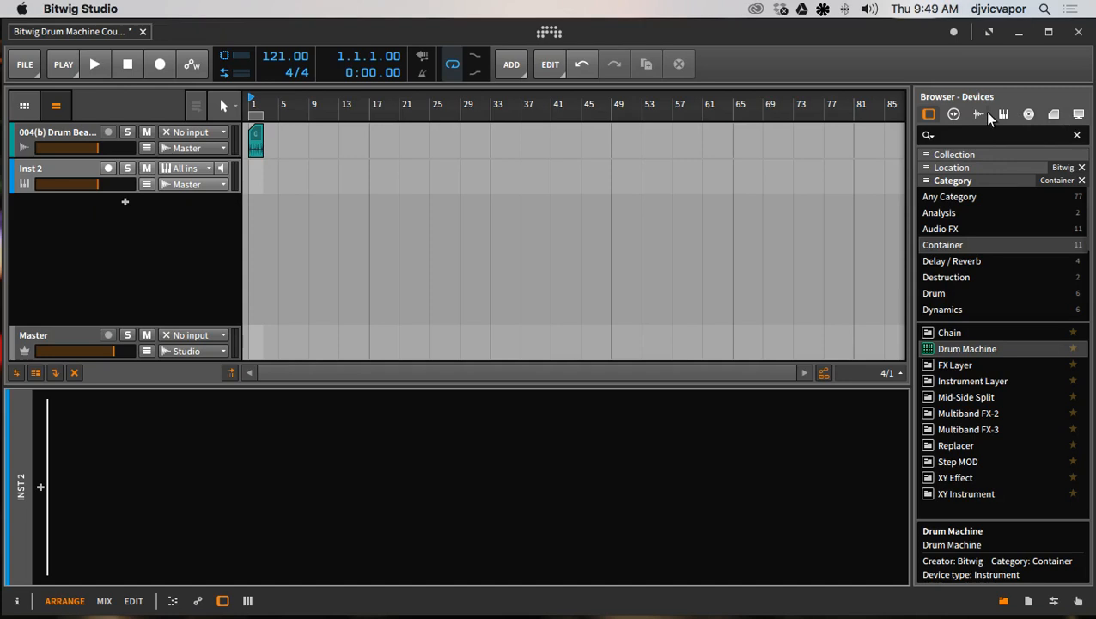
pyautogui.moveTo(955, 115)
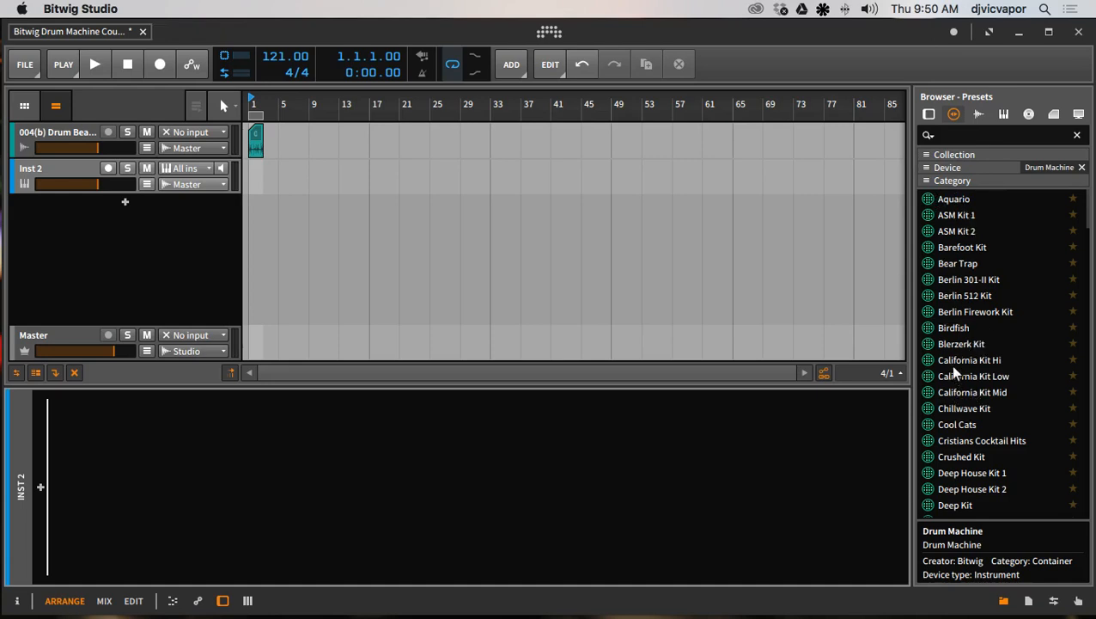
# Load the Barefoot Kit Drum Machine preset onto the Inst 2 track
pyautogui.click(959, 247)
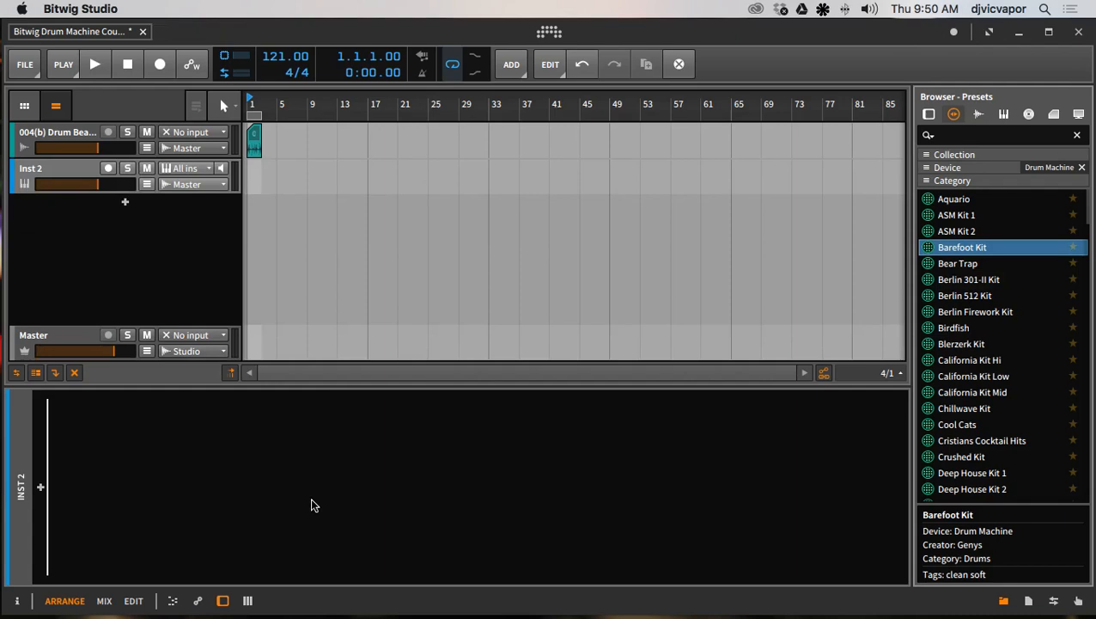
pyautogui.doubleClick(962, 246)
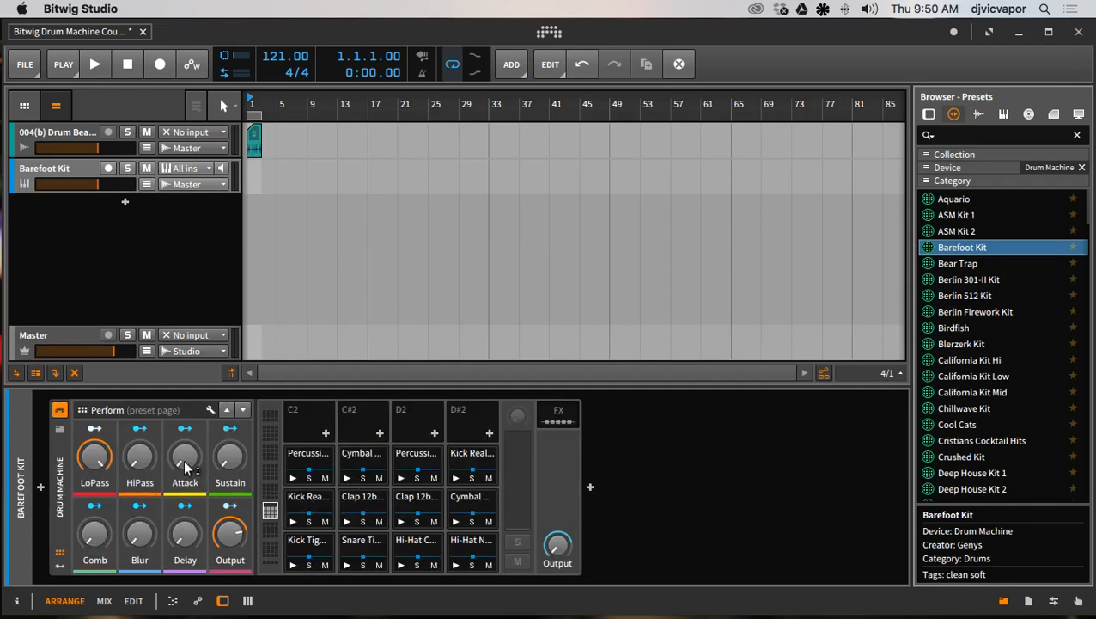
pyautogui.moveTo(400, 478)
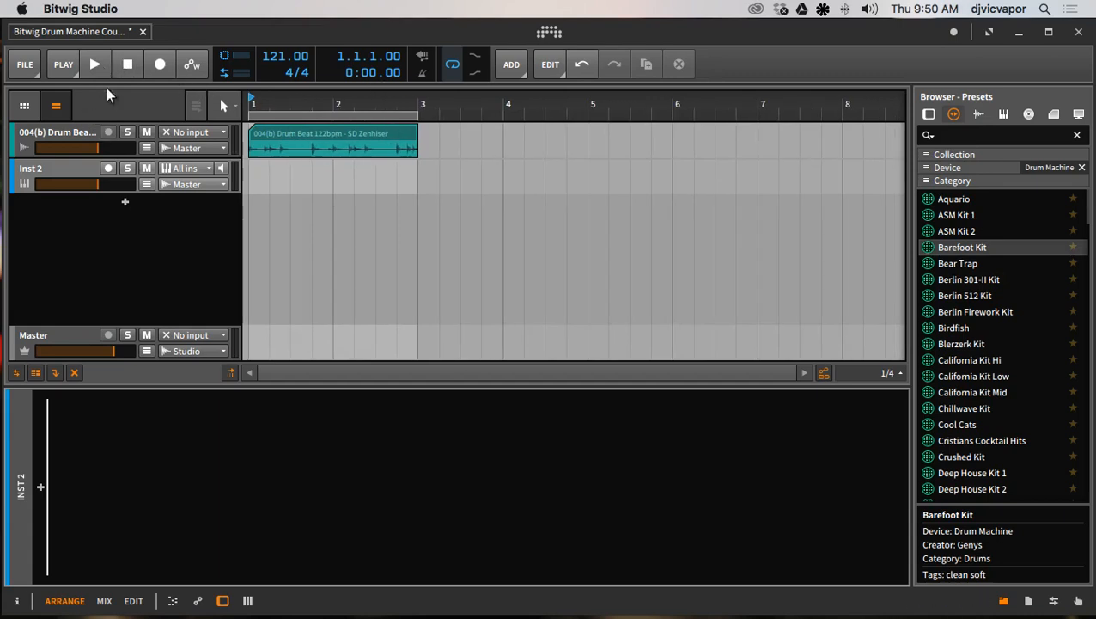
# Play and stop the drum beat, then choose Slice To Drum Machine on its clip
pyautogui.click(97, 67)
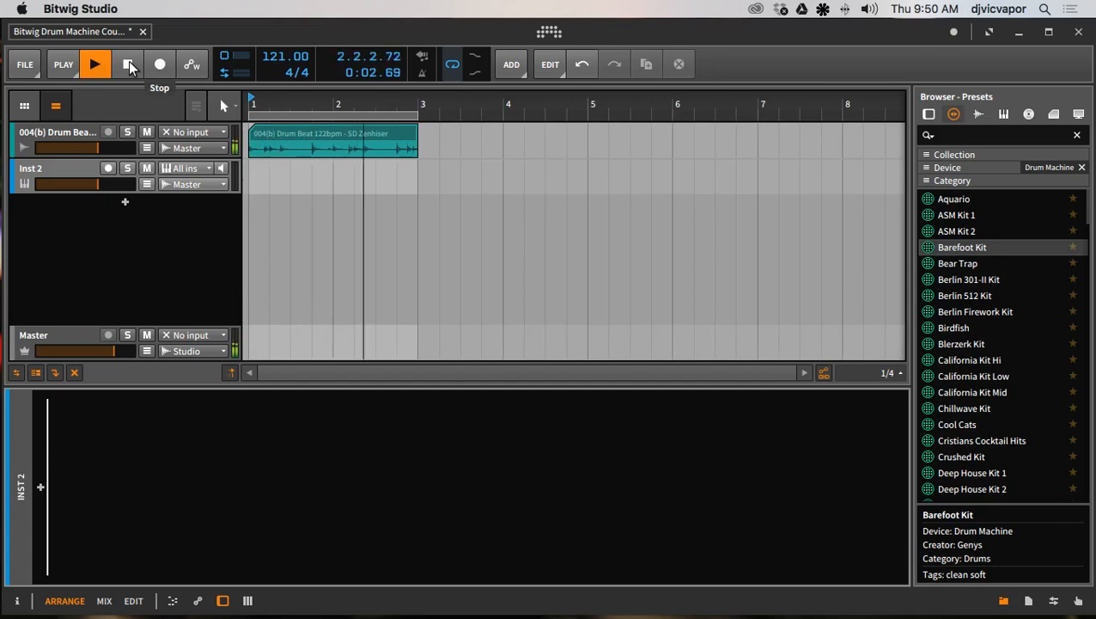
pyautogui.click(127, 64)
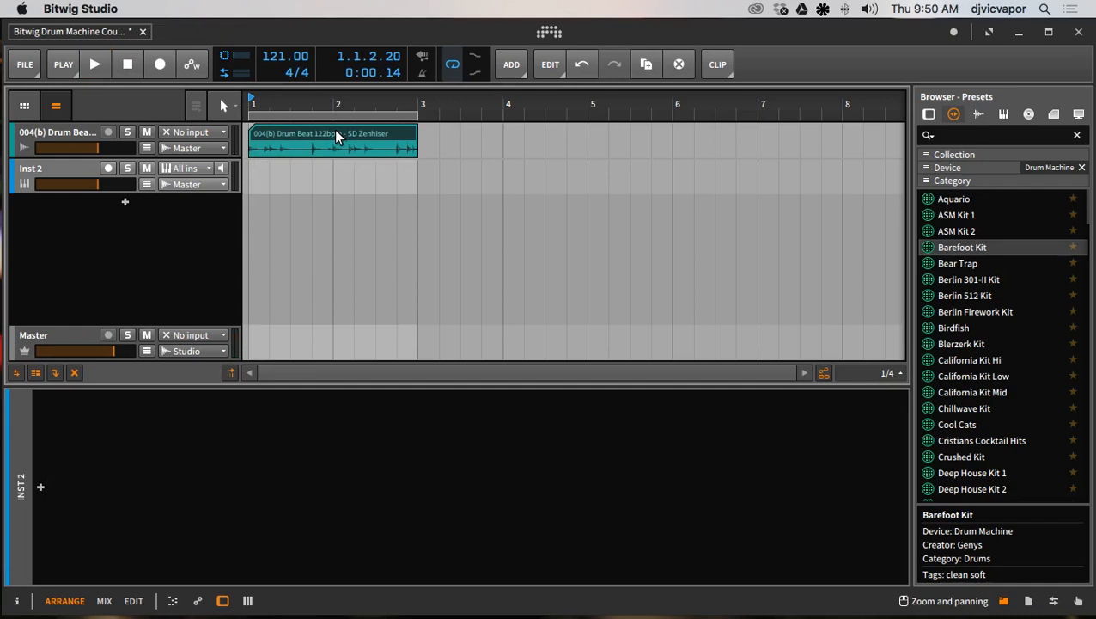
pyautogui.rightClick(337, 138)
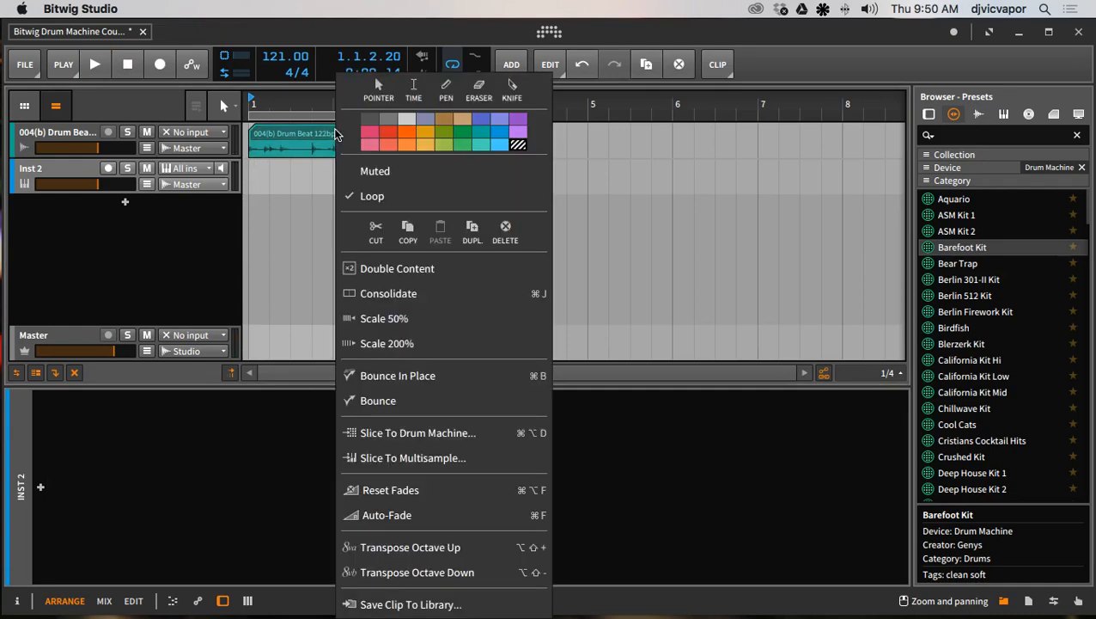
pyautogui.moveTo(370, 436)
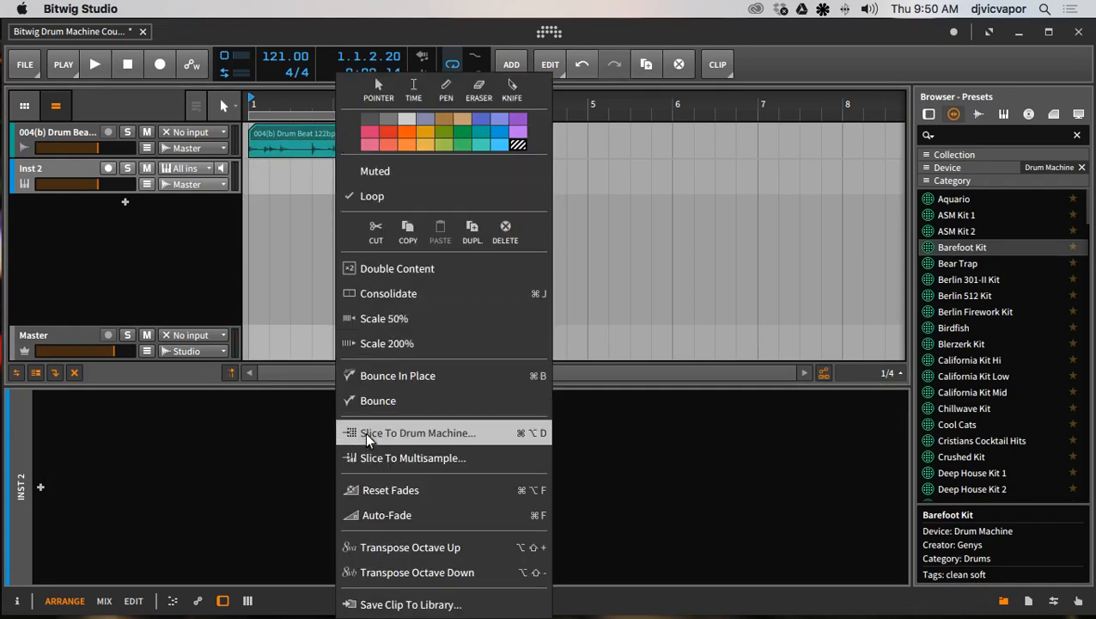
pyautogui.moveTo(420, 439)
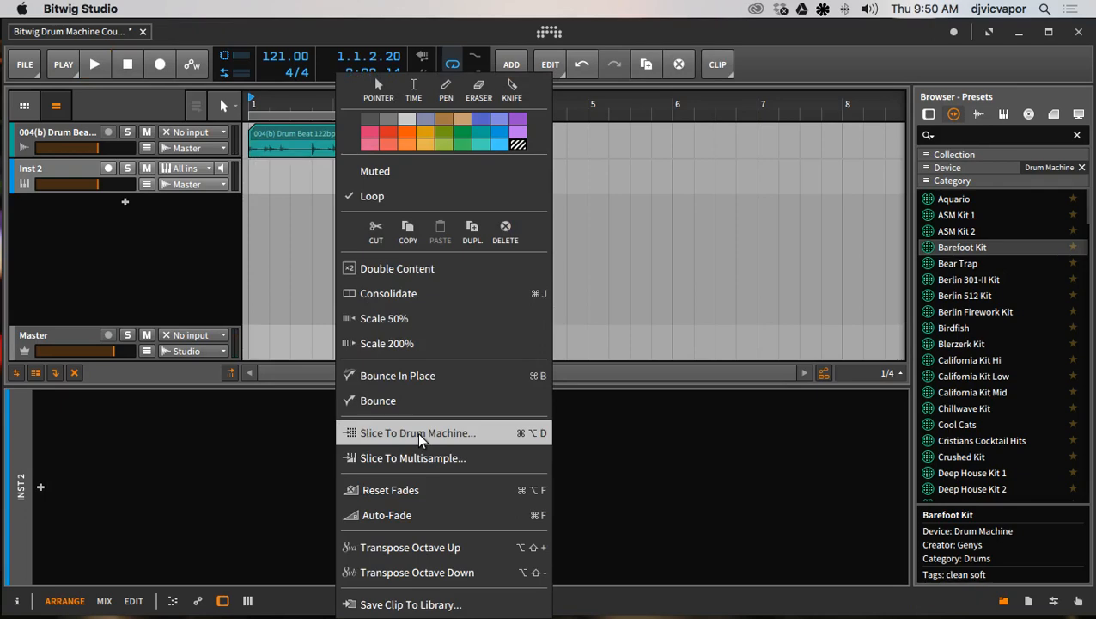
pyautogui.click(418, 432)
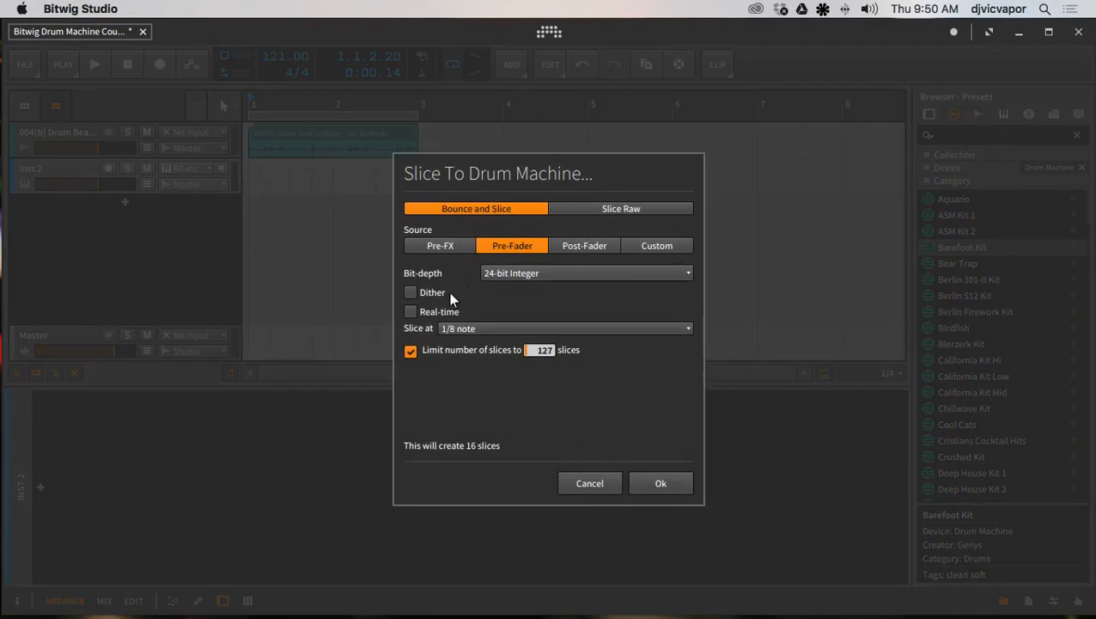
pyautogui.moveTo(530, 464)
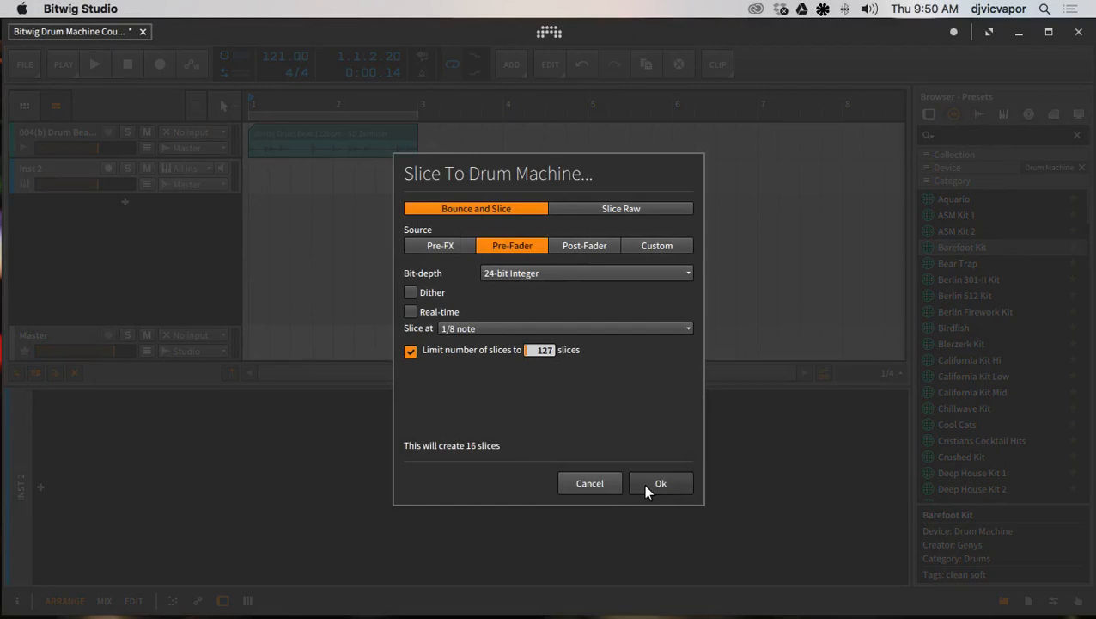
# Confirm Bounce and Slice at 1/8 note into 16 slices
pyautogui.click(660, 482)
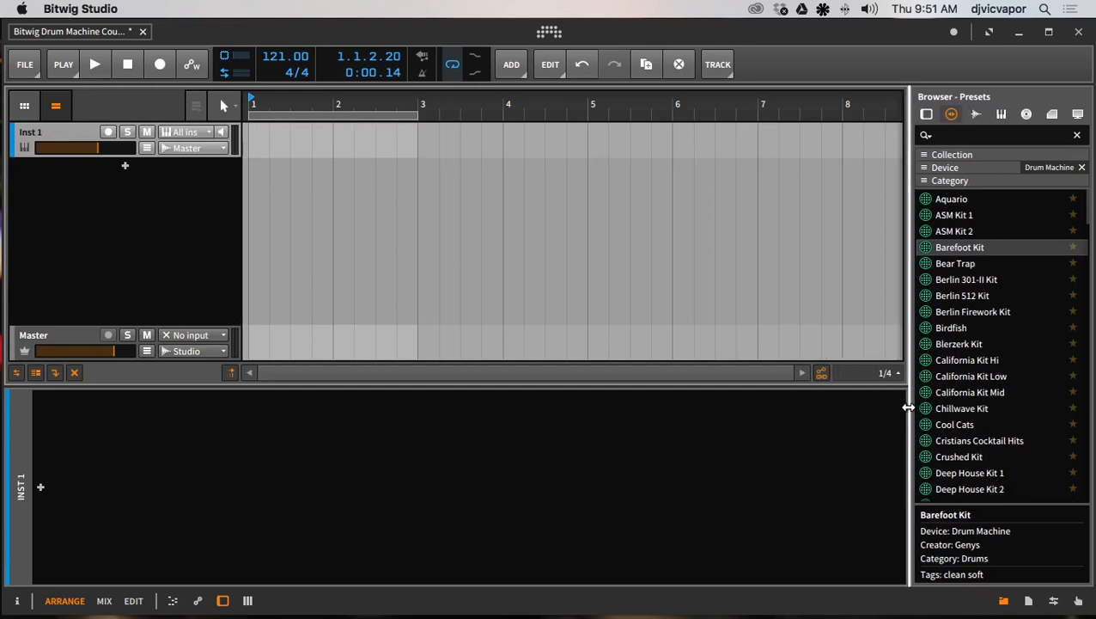
# Switch the browser back to the Devices tab
pyautogui.click(925, 114)
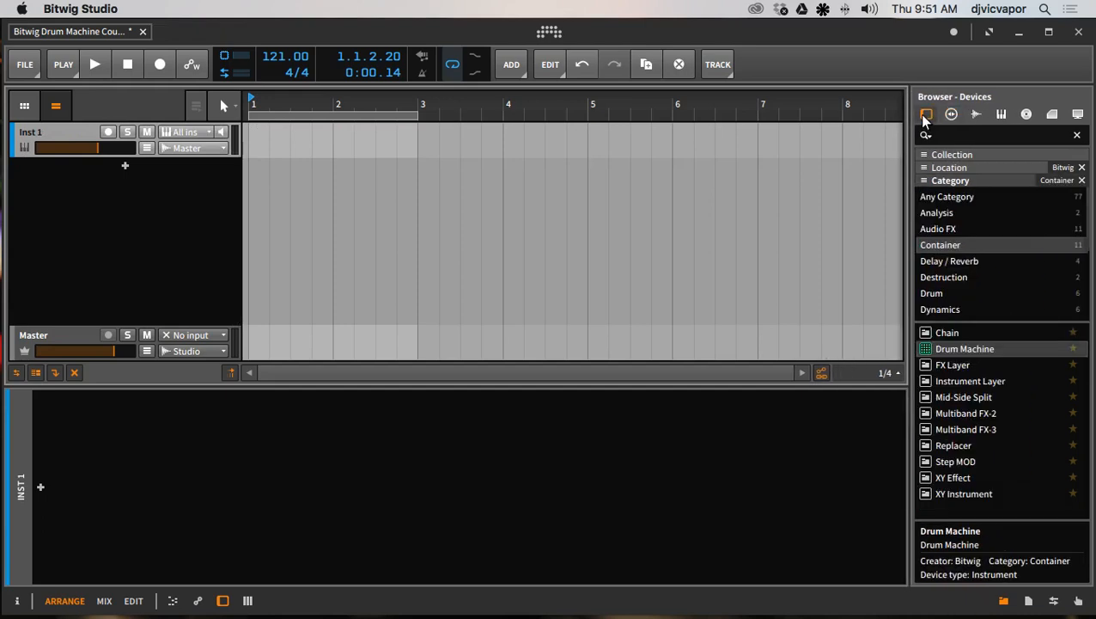
pyautogui.moveTo(771, 385)
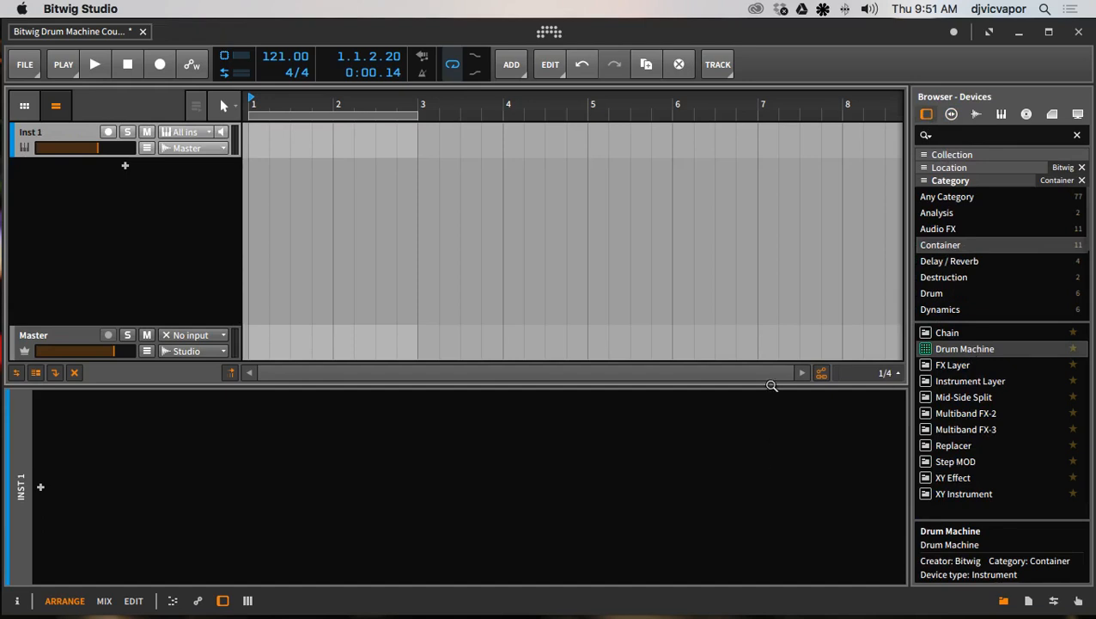
pyautogui.moveTo(376, 511)
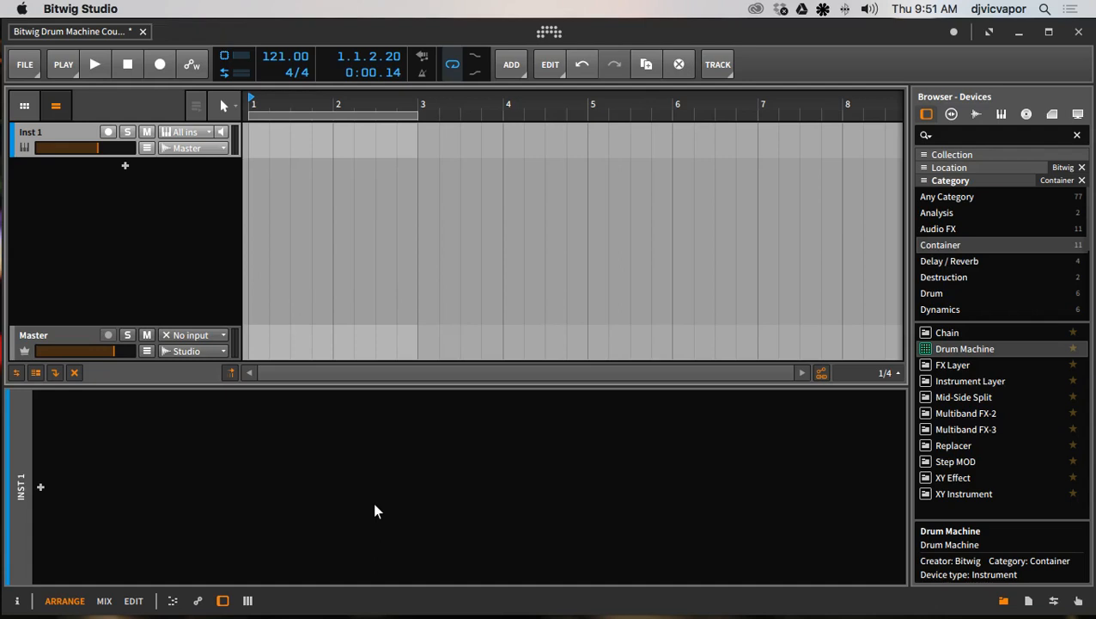
pyautogui.moveTo(598, 472)
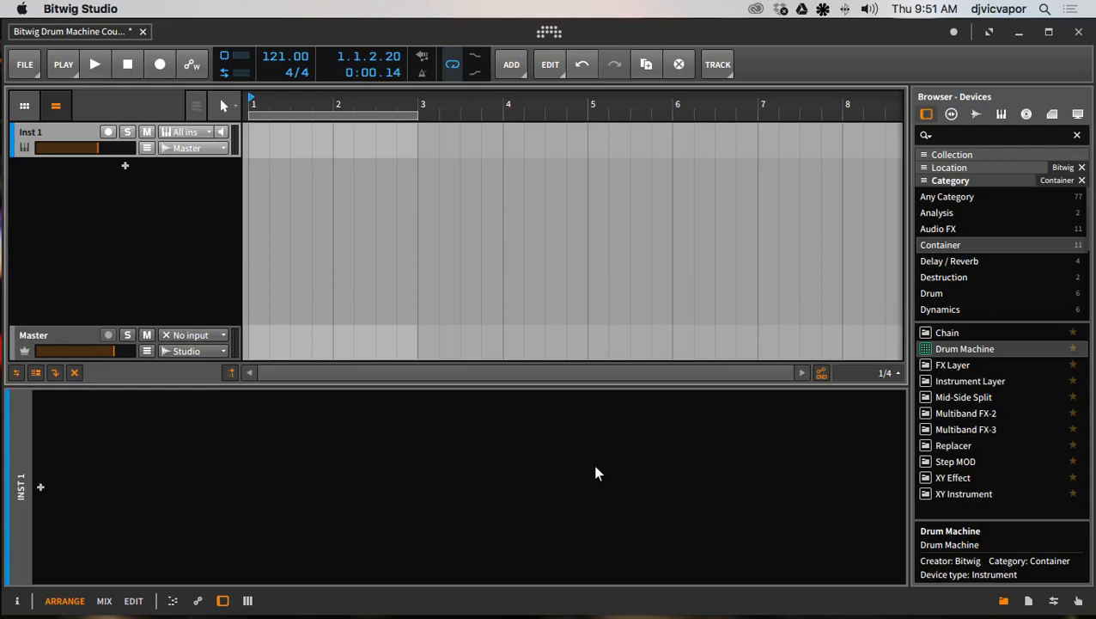
pyautogui.moveTo(977, 349)
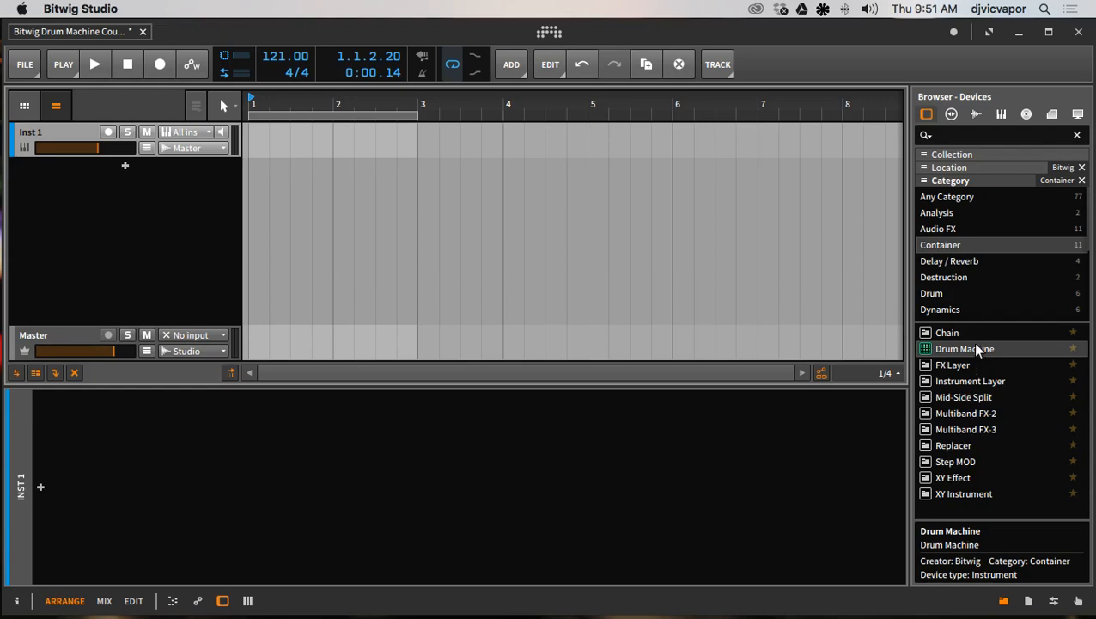